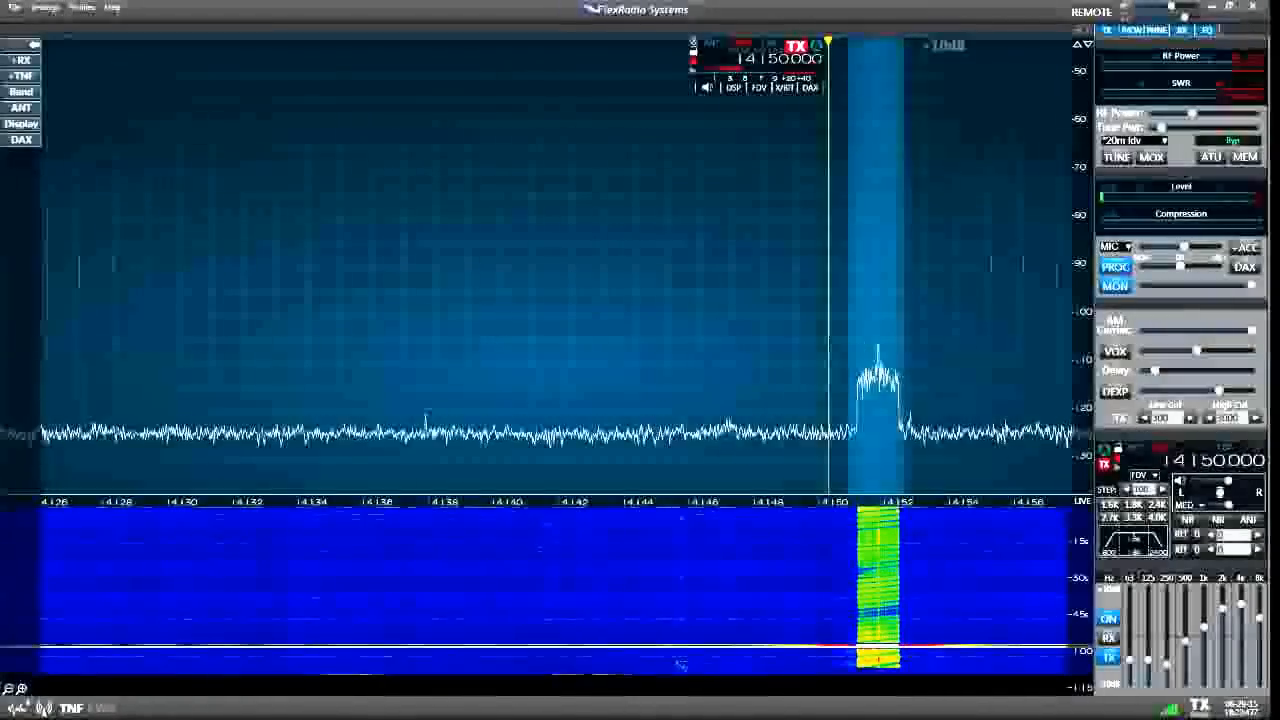
Key the radio with MOX to transmit on 14.150 MHz
{"action": "left_click", "coordinate": [1151, 157]}
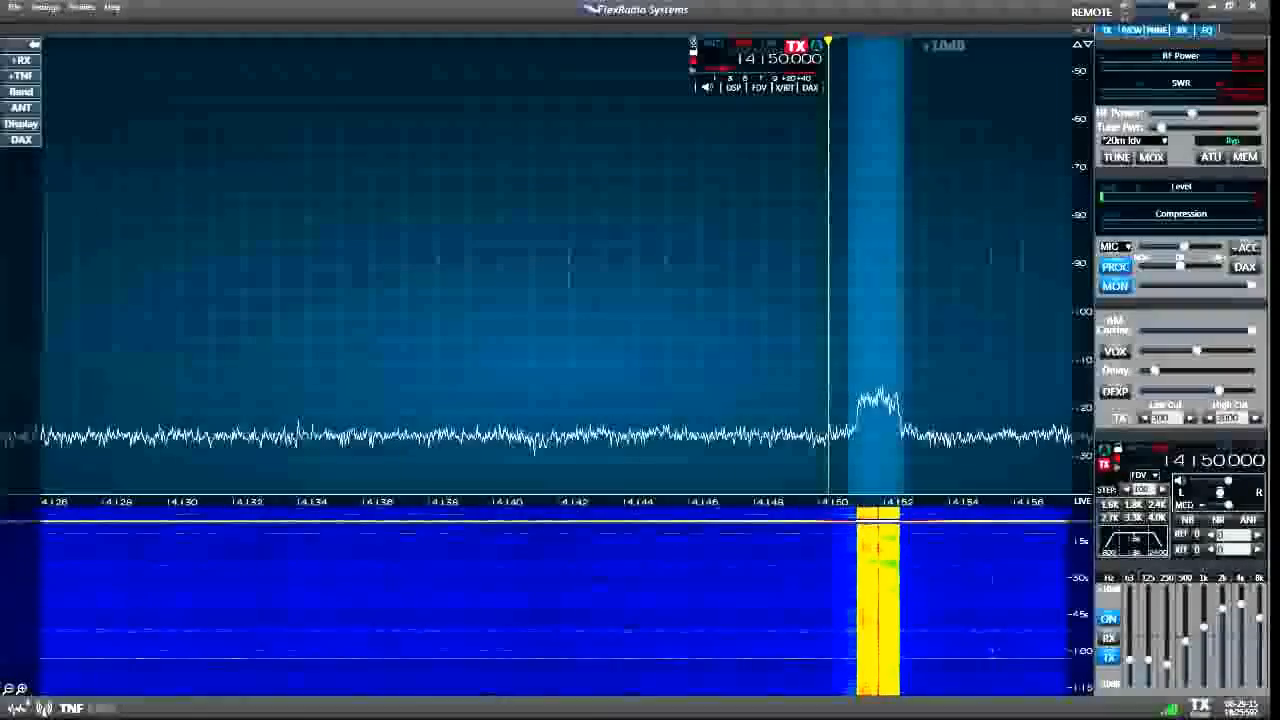
{"action": "left_click", "coordinate": [1151, 157]}
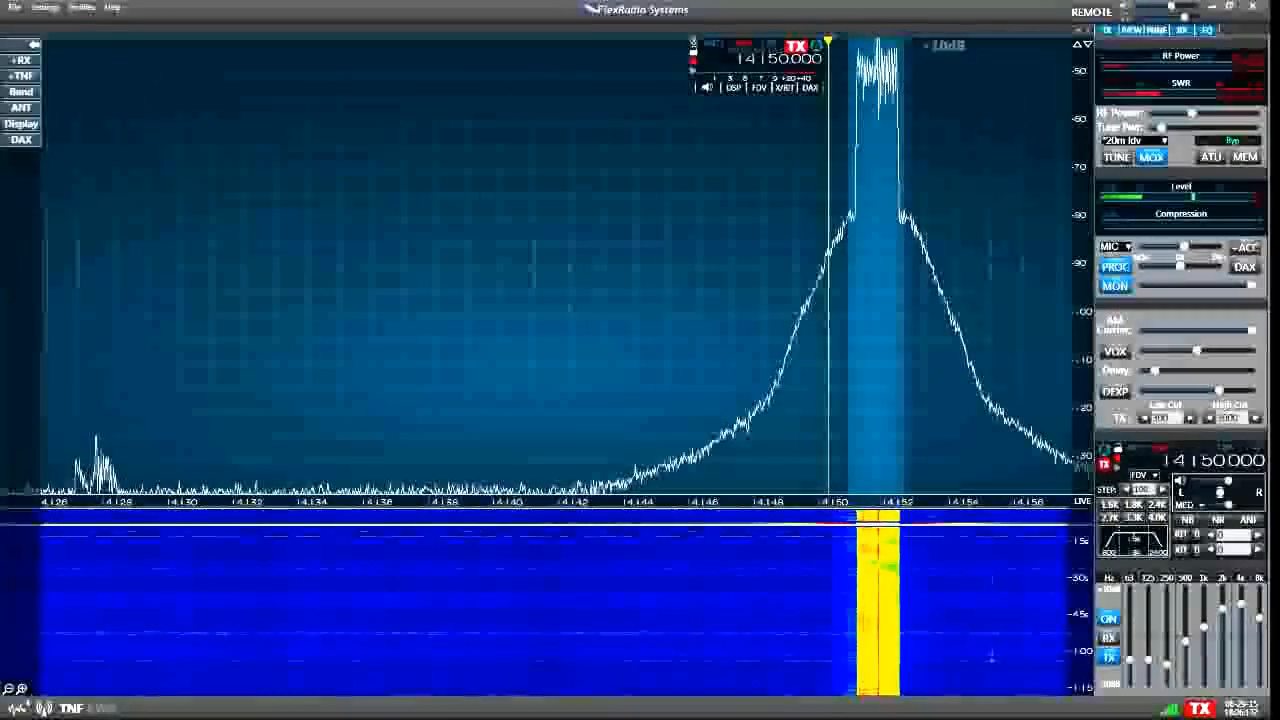
{"action": "left_click", "coordinate": [1150, 157]}
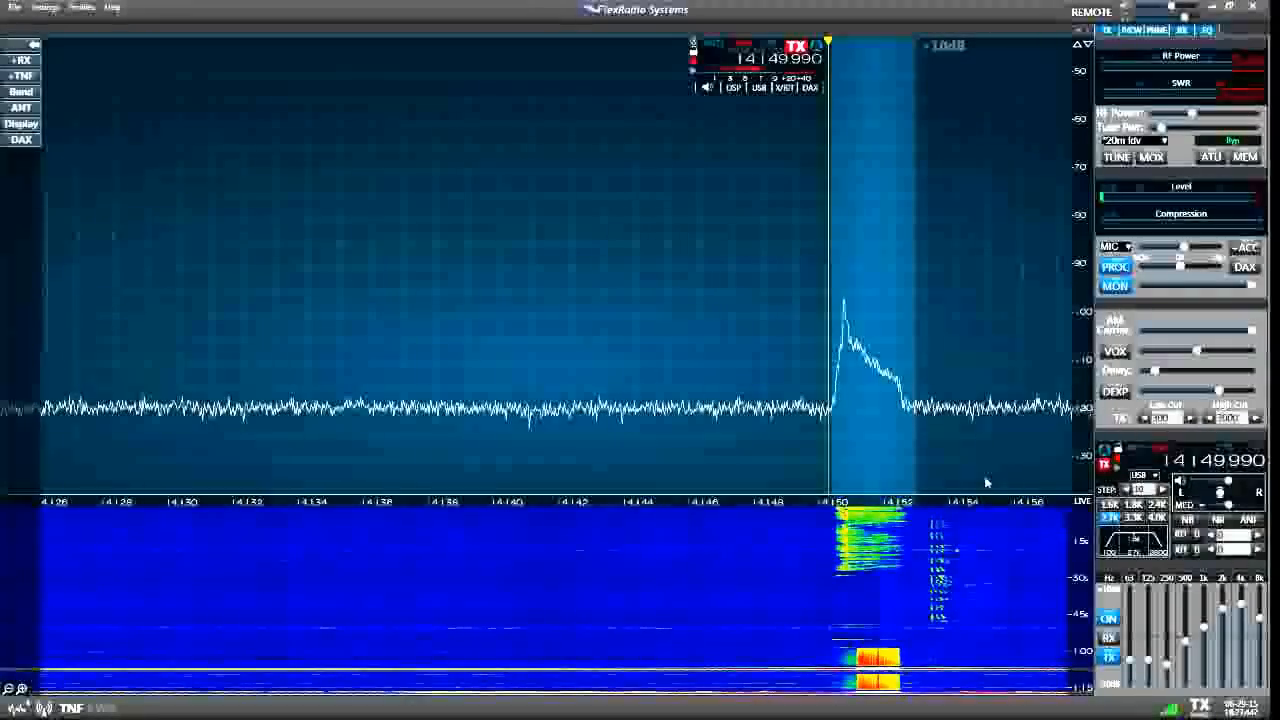
{"action": "left_click", "coordinate": [1150, 157]}
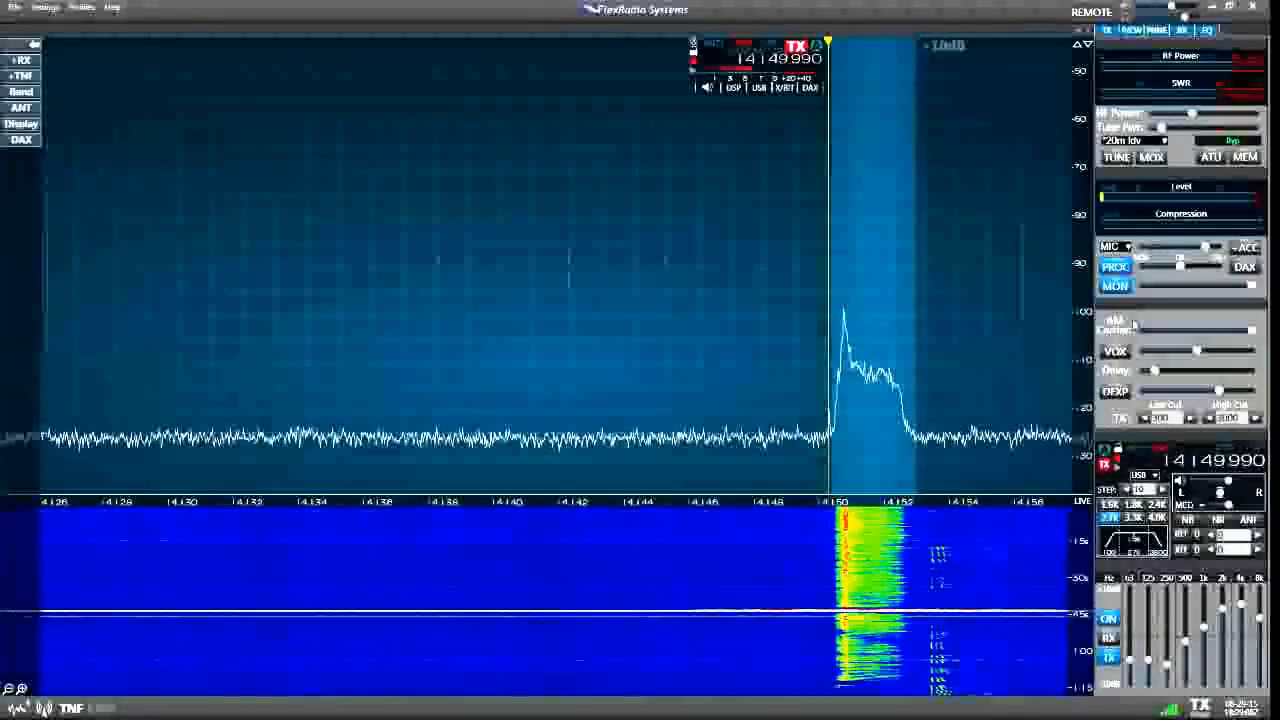
Key MOX to transmit on 14.149.990 MHz
{"action": "left_click", "coordinate": [1150, 157]}
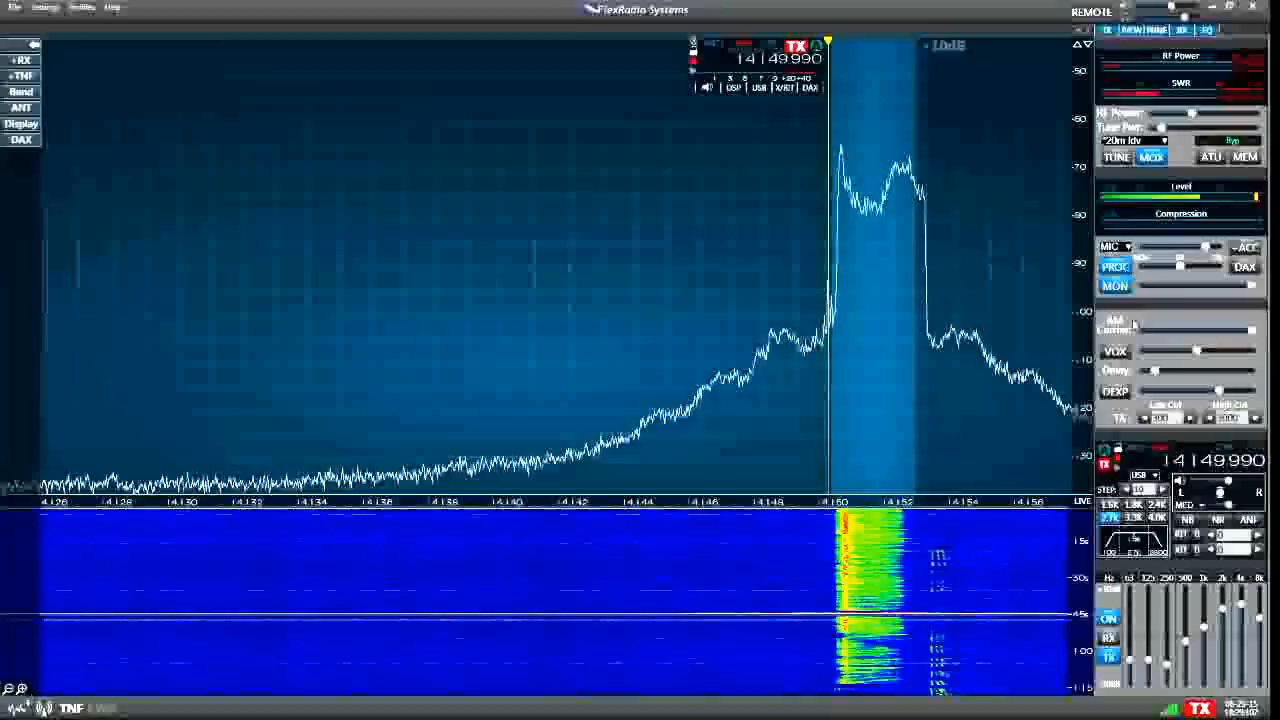